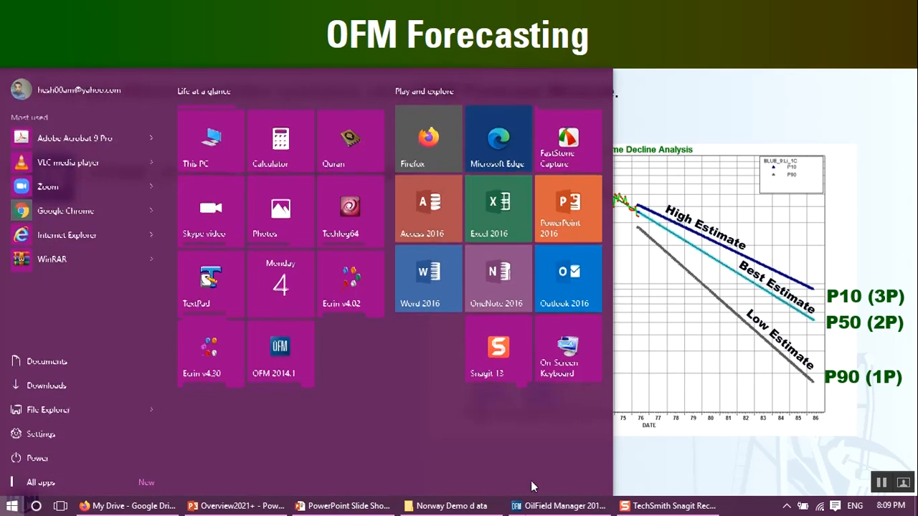
# Step: Switch to the OFM decline plot window for BLUE_9:Li_1C with its P10 forecast
pyautogui.click(557, 504)
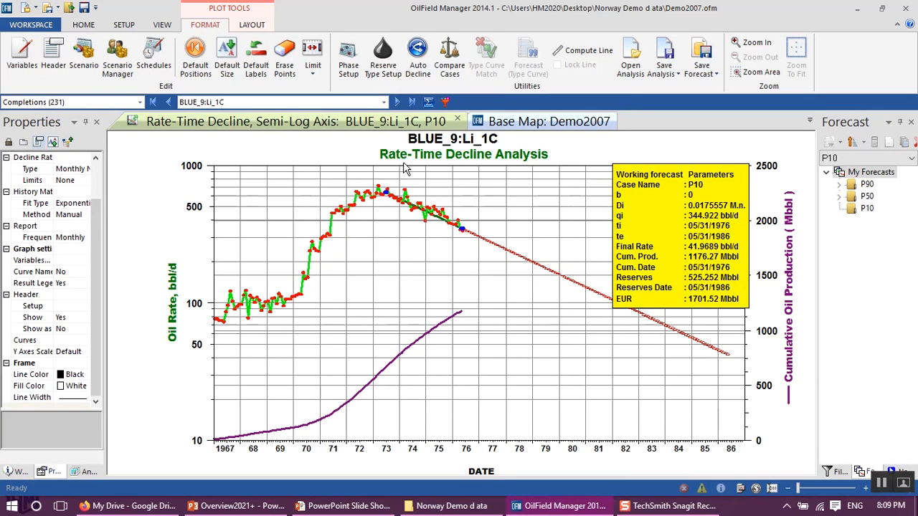
pyautogui.moveTo(476, 164)
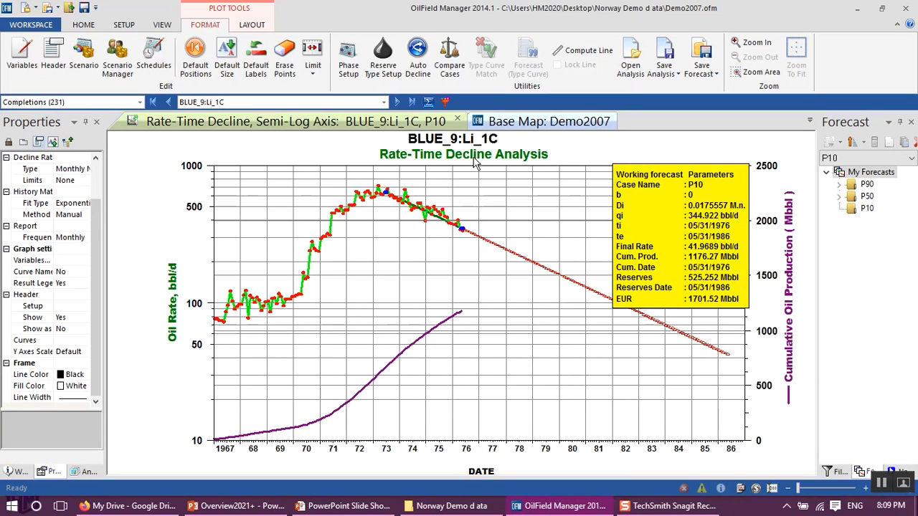
pyautogui.moveTo(244, 269)
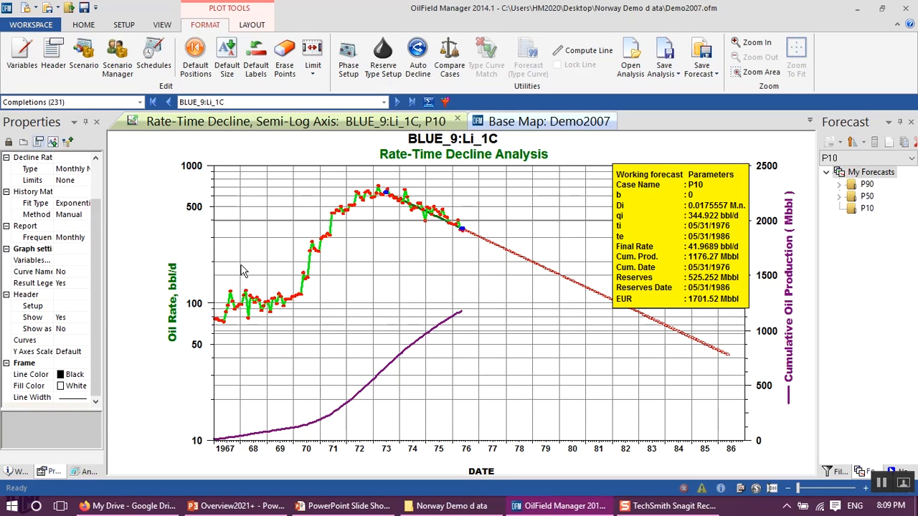
pyautogui.moveTo(194, 280)
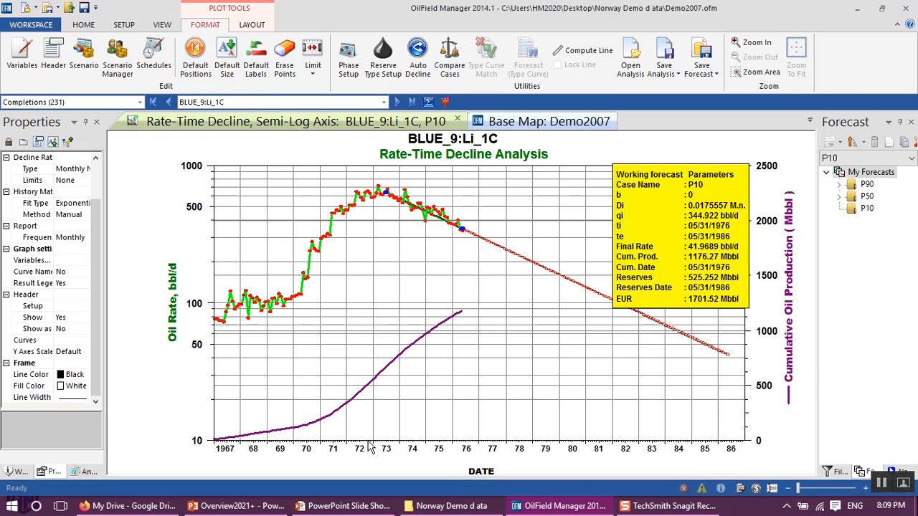
pyautogui.moveTo(190, 358)
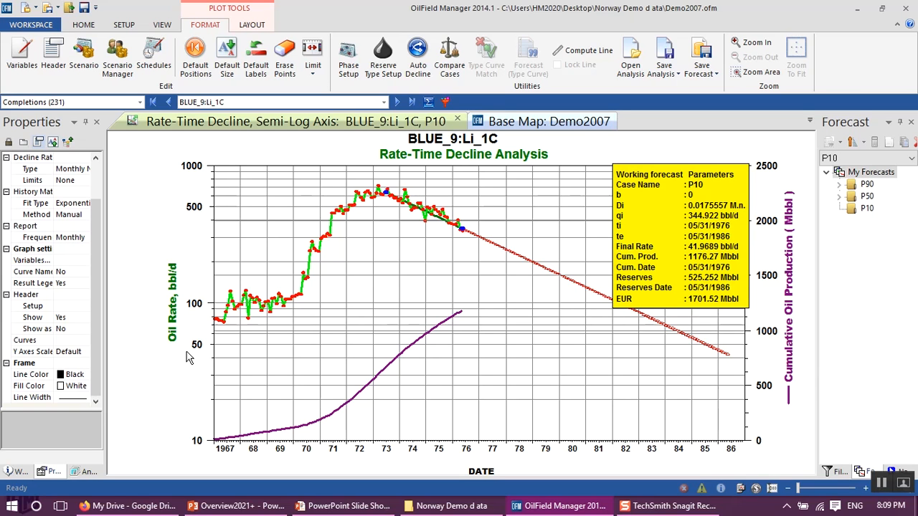
pyautogui.moveTo(302, 337)
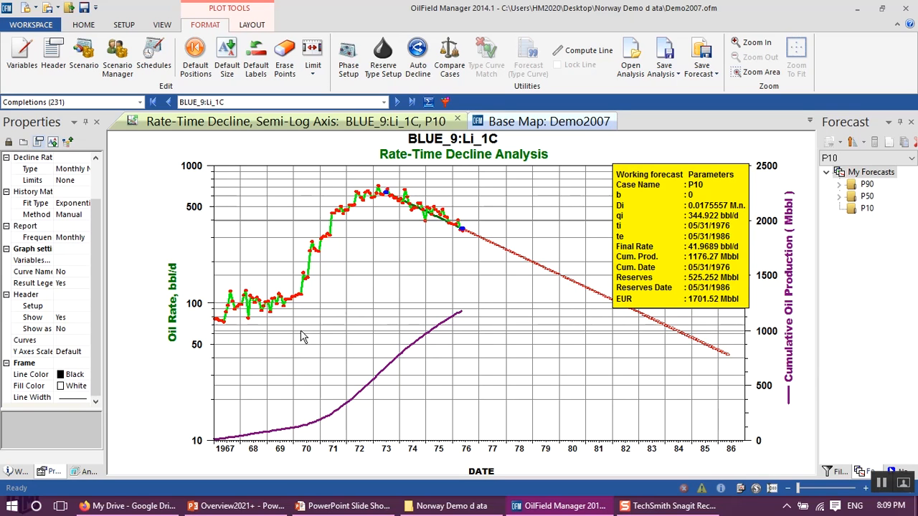
pyautogui.moveTo(466, 315)
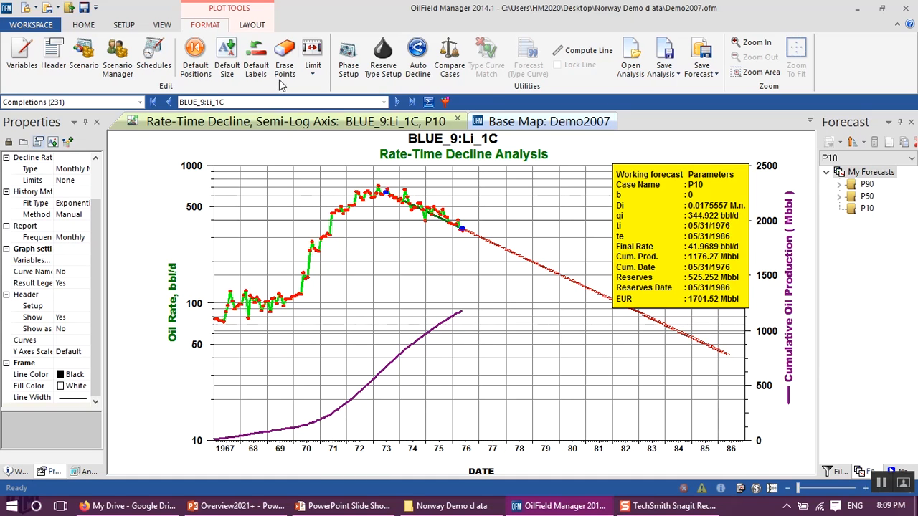
pyautogui.moveTo(212, 23)
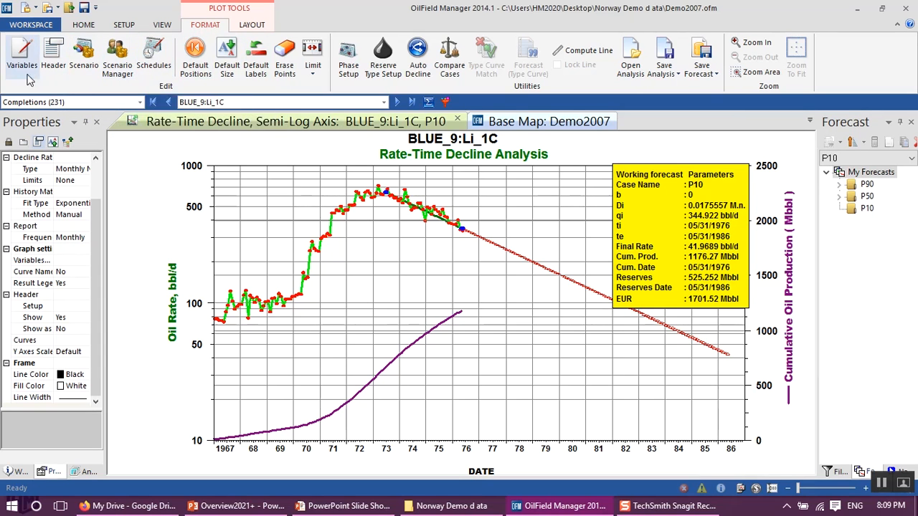
pyautogui.moveTo(91, 78)
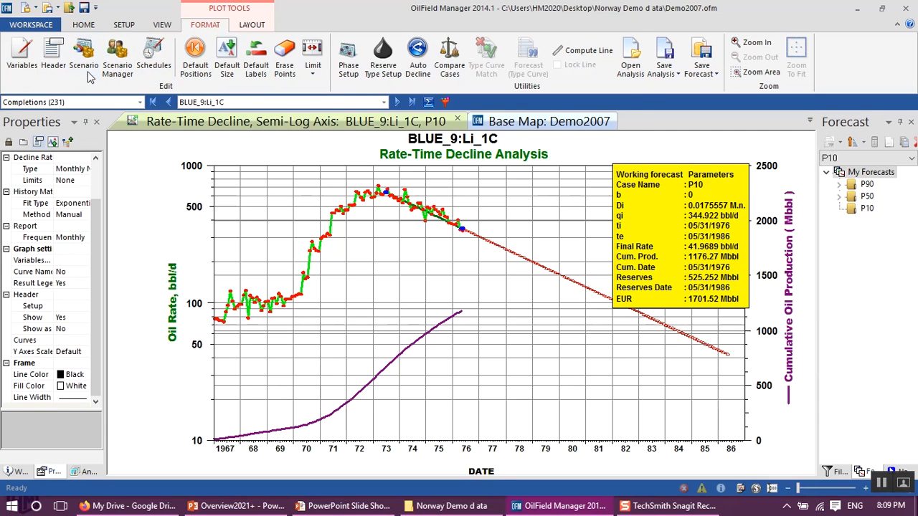
pyautogui.click(84, 55)
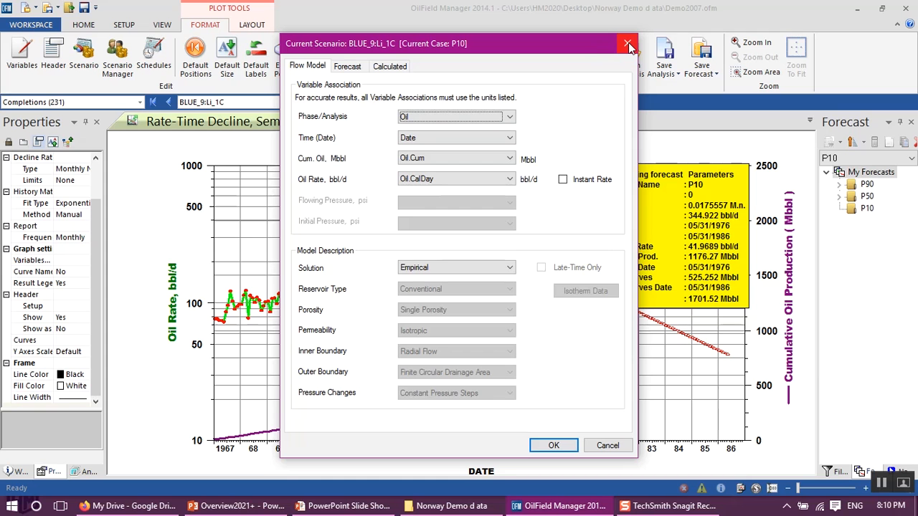
pyautogui.click(629, 43)
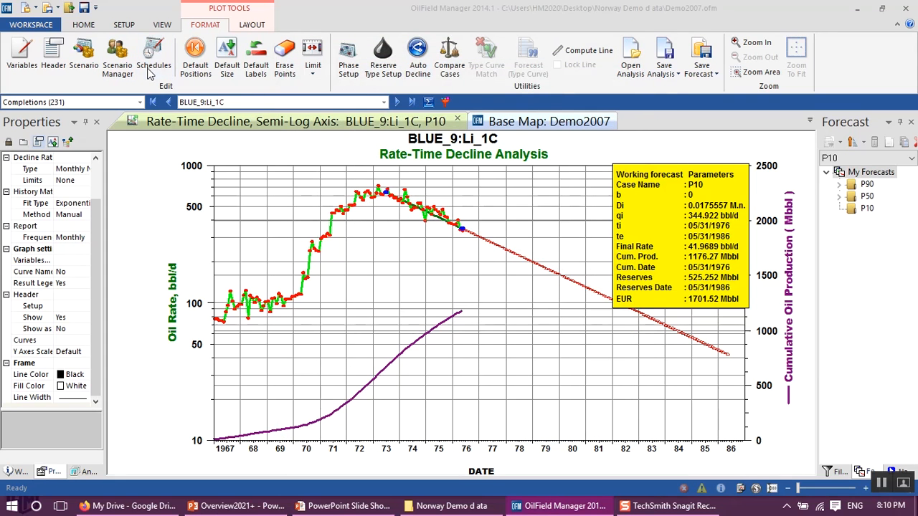
# Step: Set the P10 scenario's forecast to Exponential decline type with Reinitialize on and apply it
pyautogui.click(155, 54)
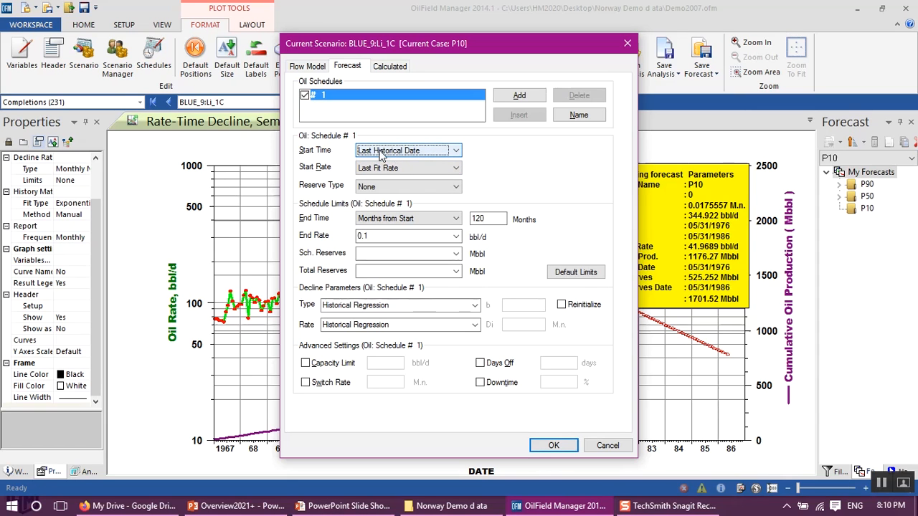
pyautogui.moveTo(410, 157)
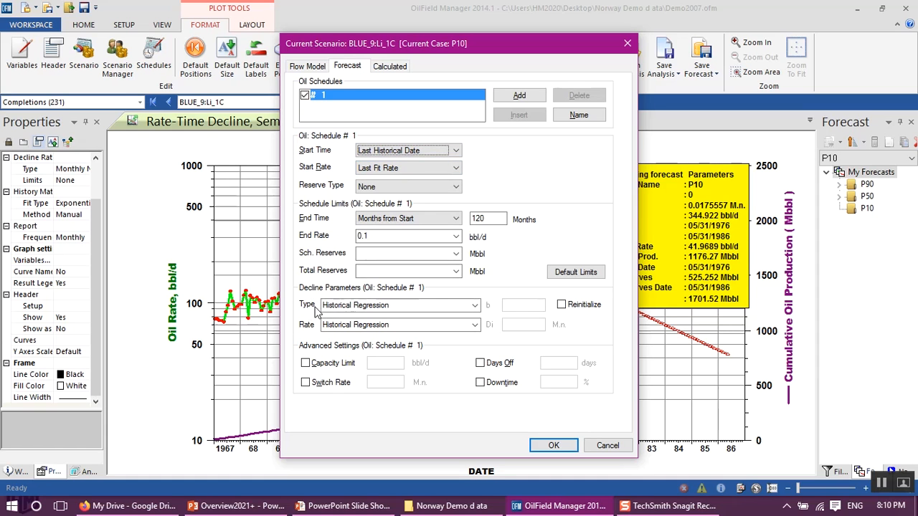
pyautogui.click(473, 304)
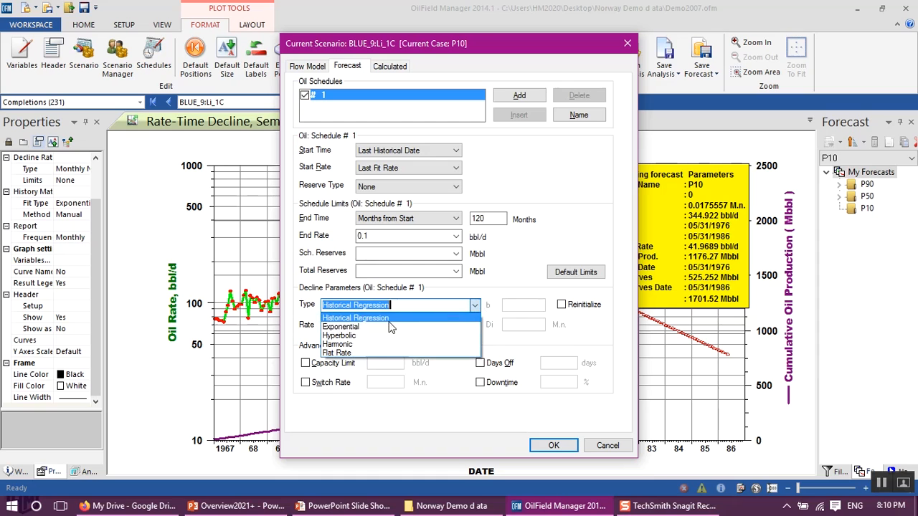
pyautogui.click(342, 327)
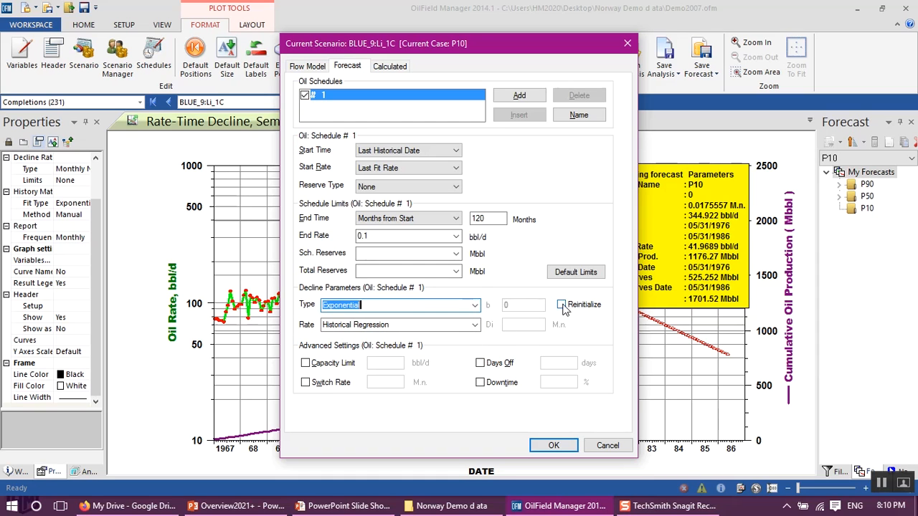
pyautogui.click(562, 304)
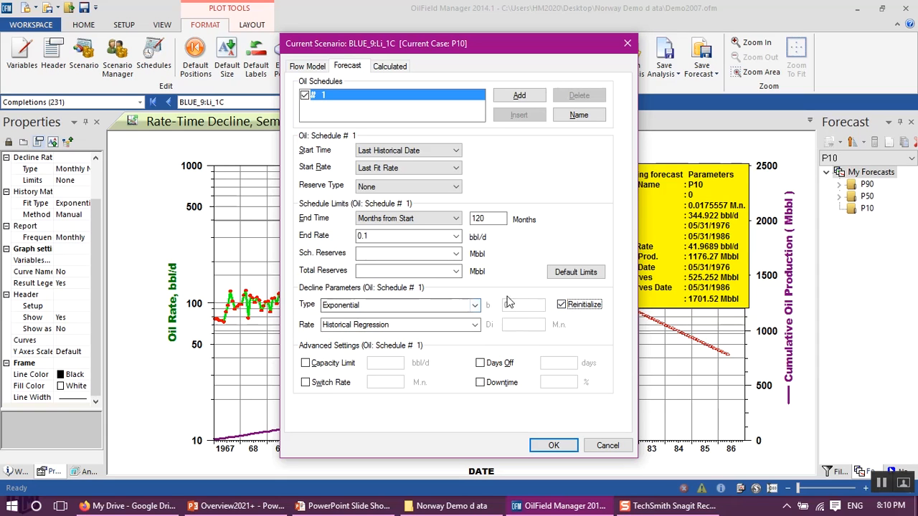
pyautogui.click(523, 304)
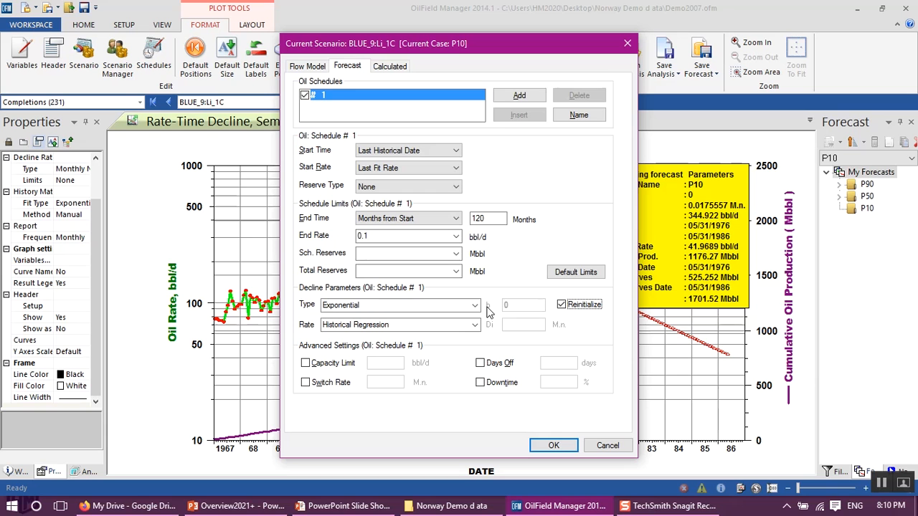
pyautogui.moveTo(564, 454)
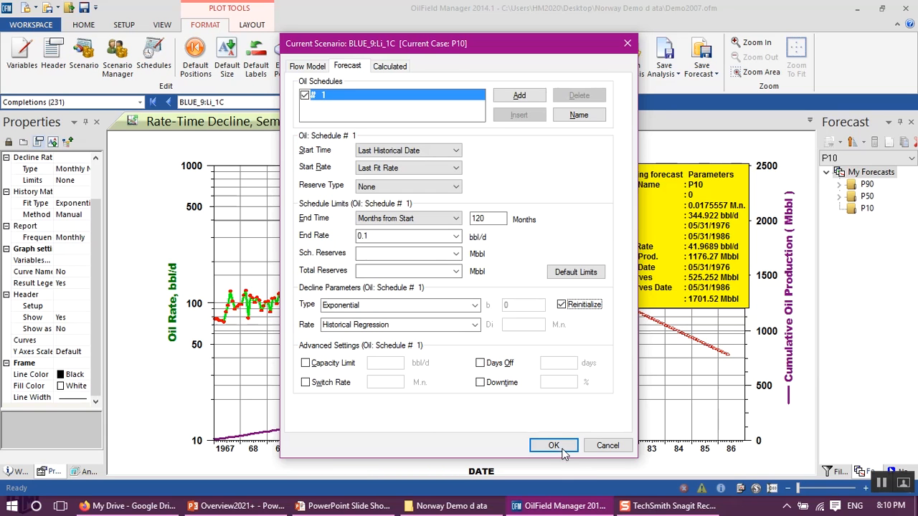
pyautogui.click(553, 445)
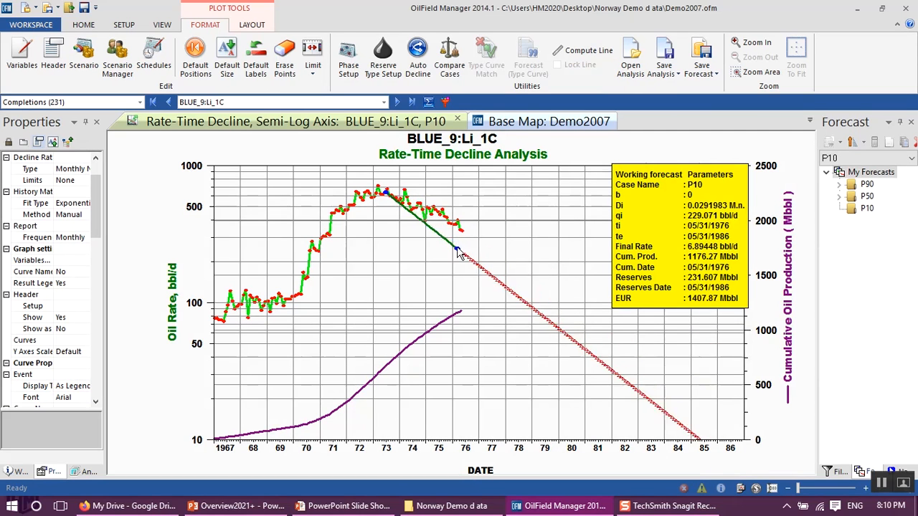
# Step: Drag the forecast end point so the exponential line matches the late-time production data
pyautogui.moveTo(457, 251); pyautogui.dragTo(461, 232)
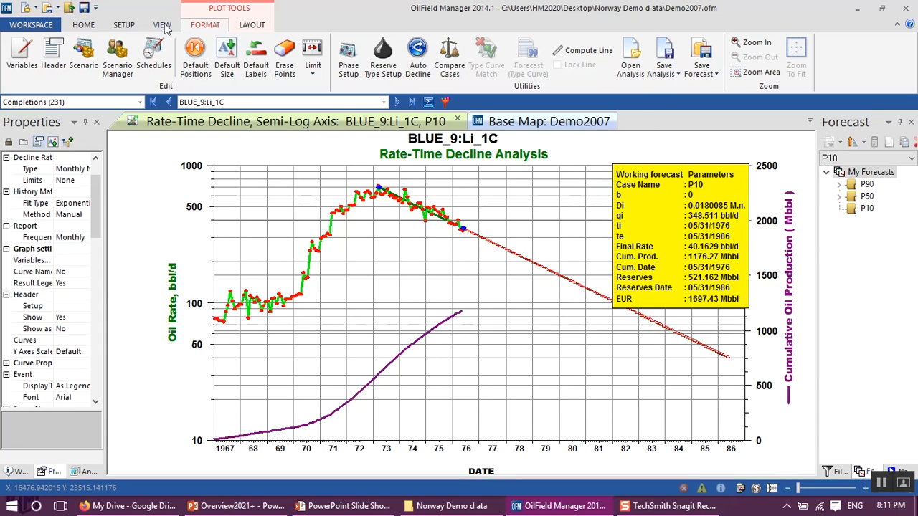
# Step: Save the refit forecast to a different case named p50 and bring up its forecast setup
pyautogui.click(717, 73)
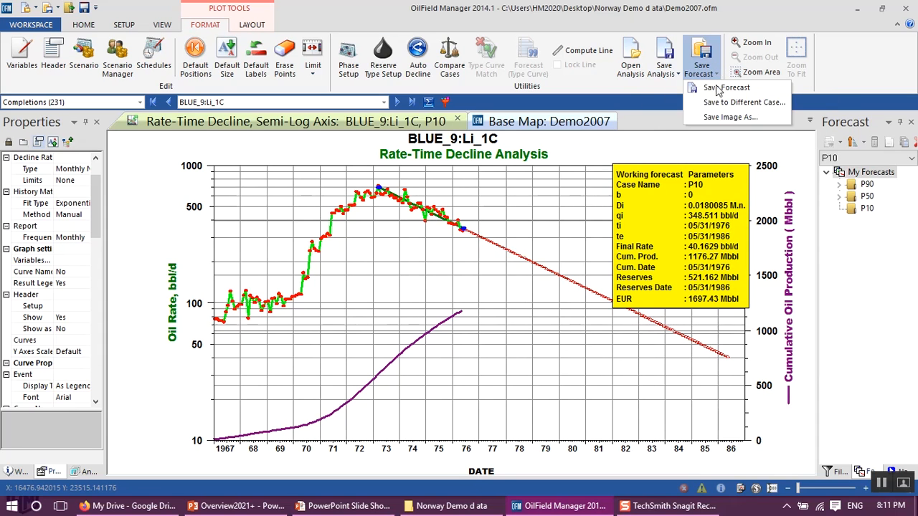
pyautogui.moveTo(734, 102)
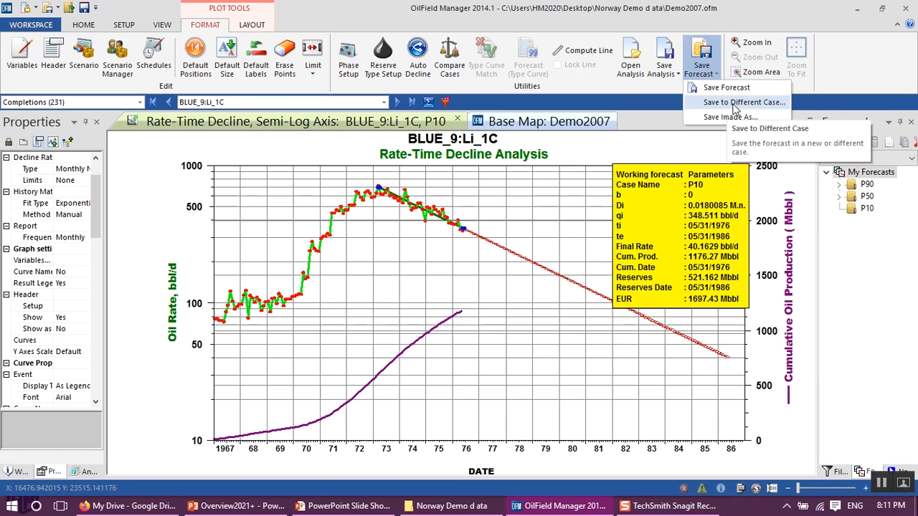
pyautogui.click(743, 101)
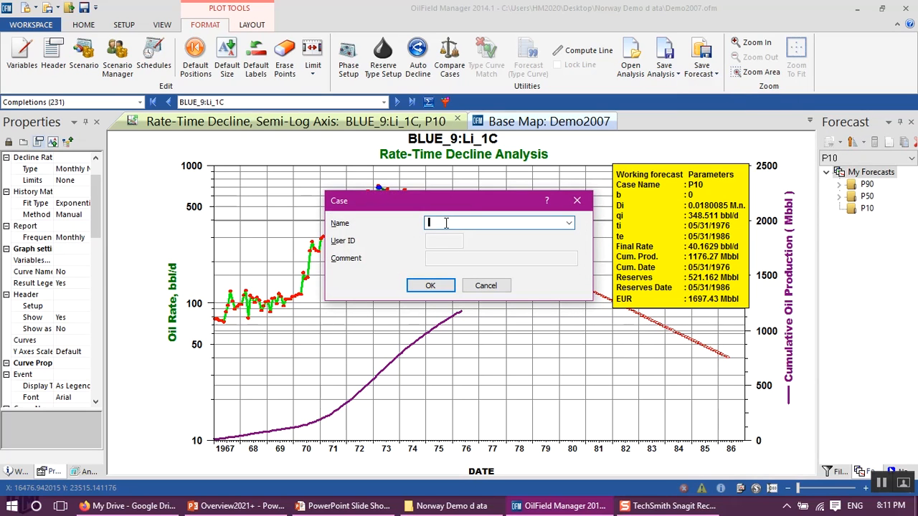
pyautogui.write('p50')
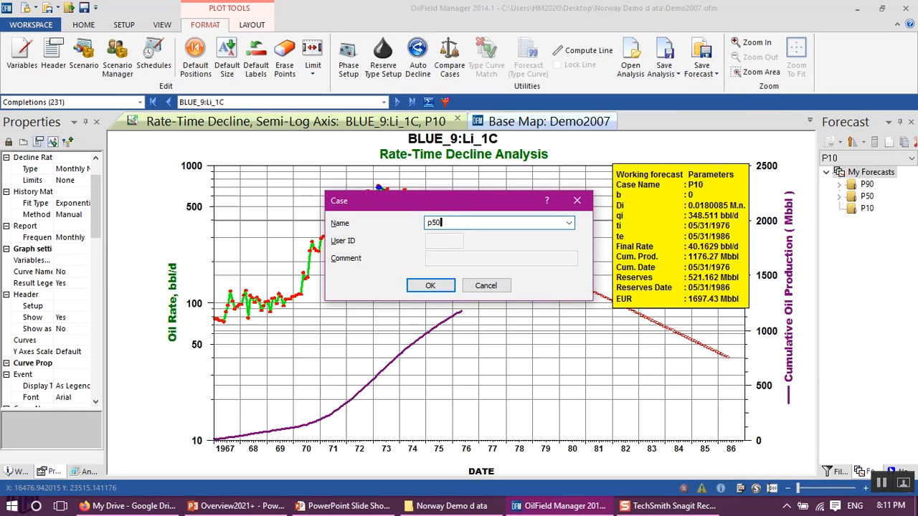
pyautogui.moveTo(418, 255)
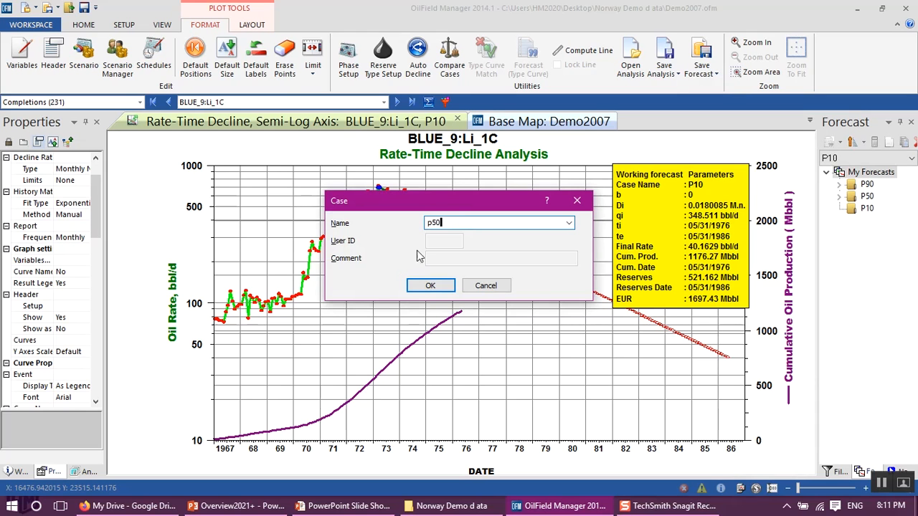
pyautogui.click(430, 286)
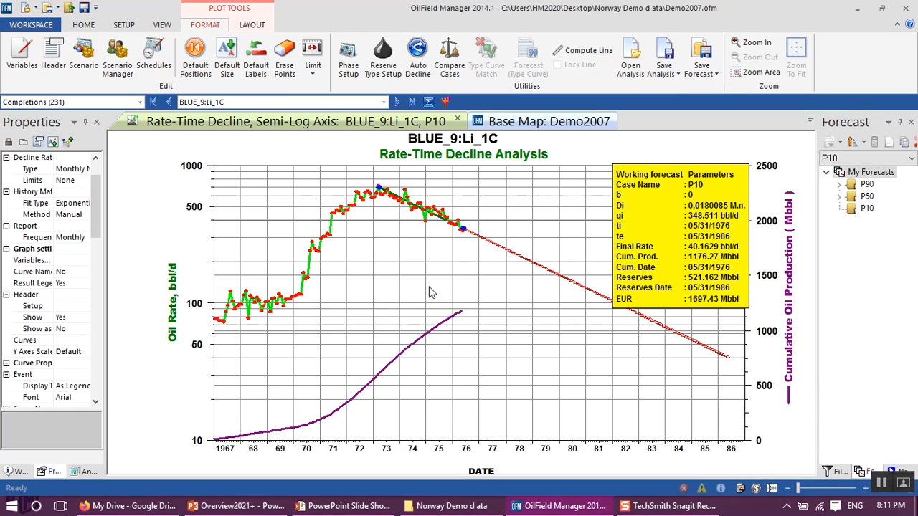
pyautogui.click(839, 195)
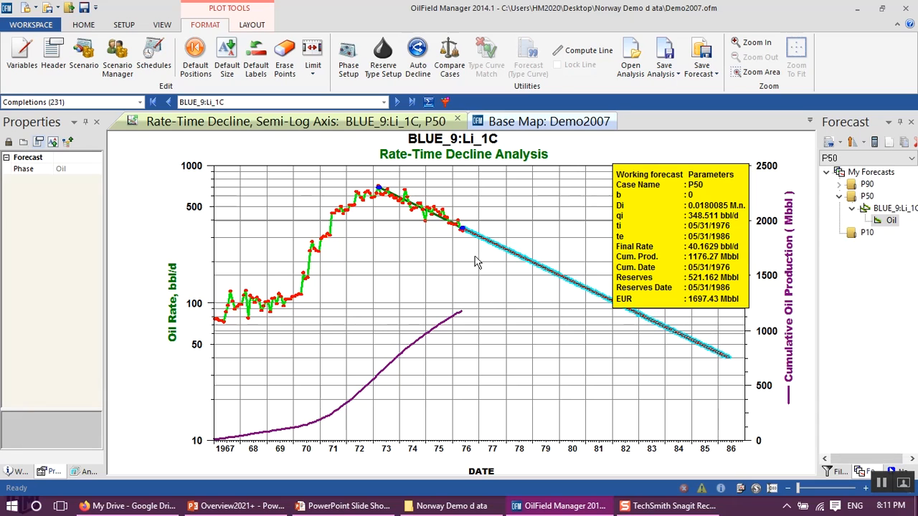
pyautogui.moveTo(482, 241)
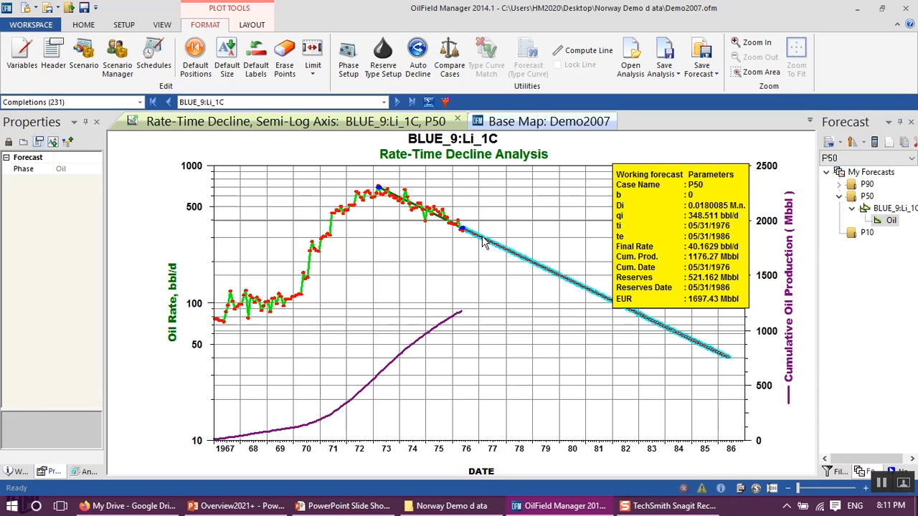
pyautogui.moveTo(720, 355)
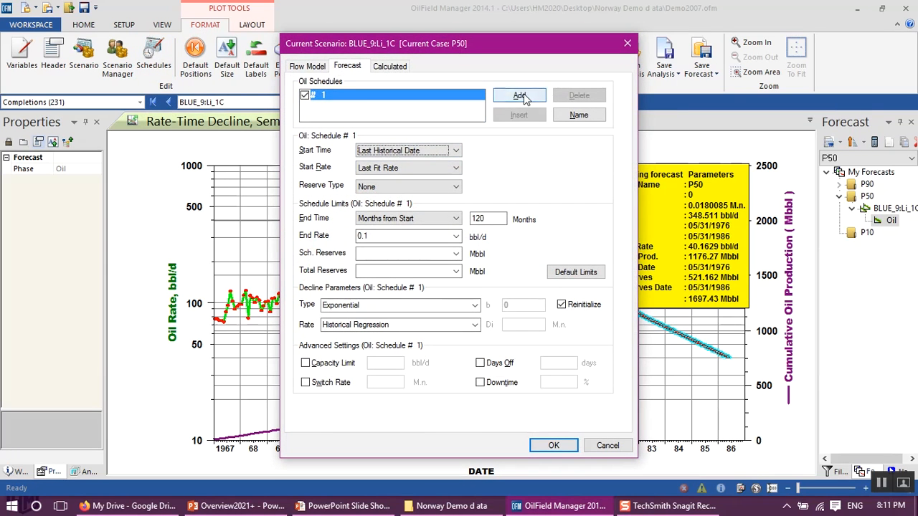
# Step: Add an oil schedule starting 19760531 at last fit rate, Exponential type with Reinitialize on
pyautogui.click(519, 95)
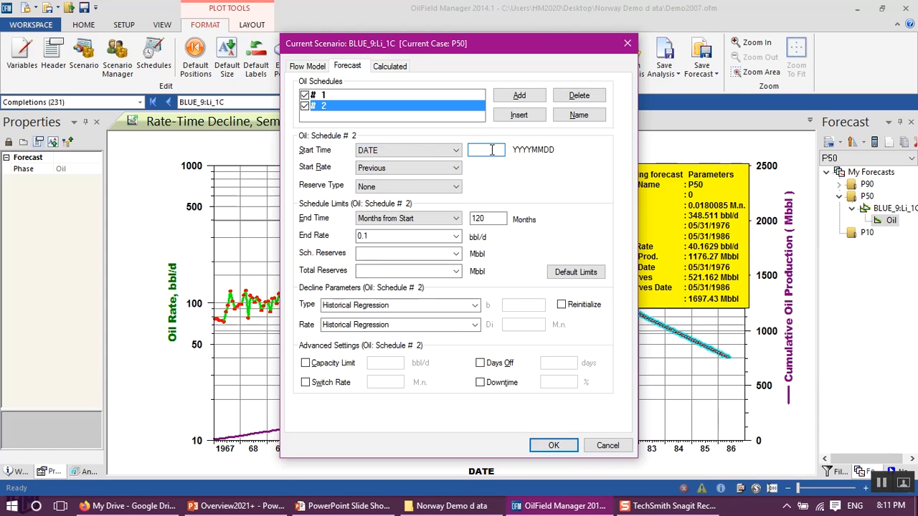
pyautogui.write('19760531')
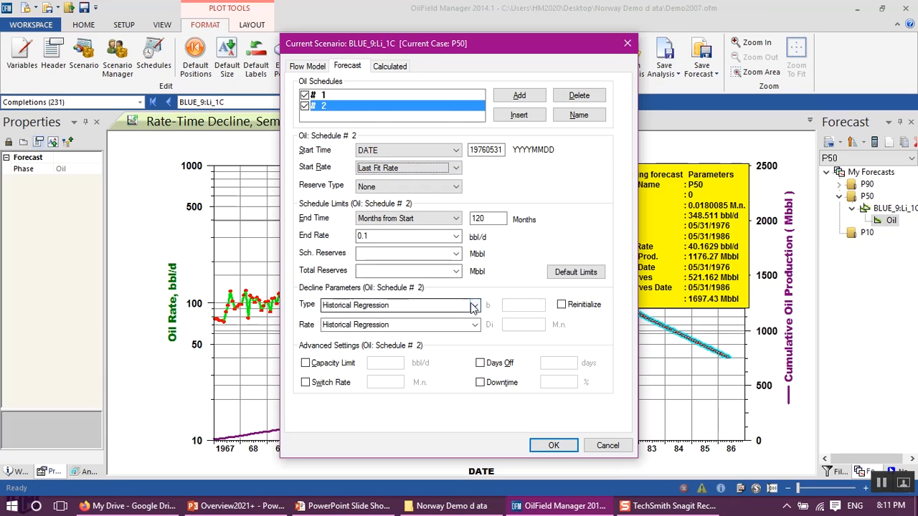
pyautogui.click(474, 304)
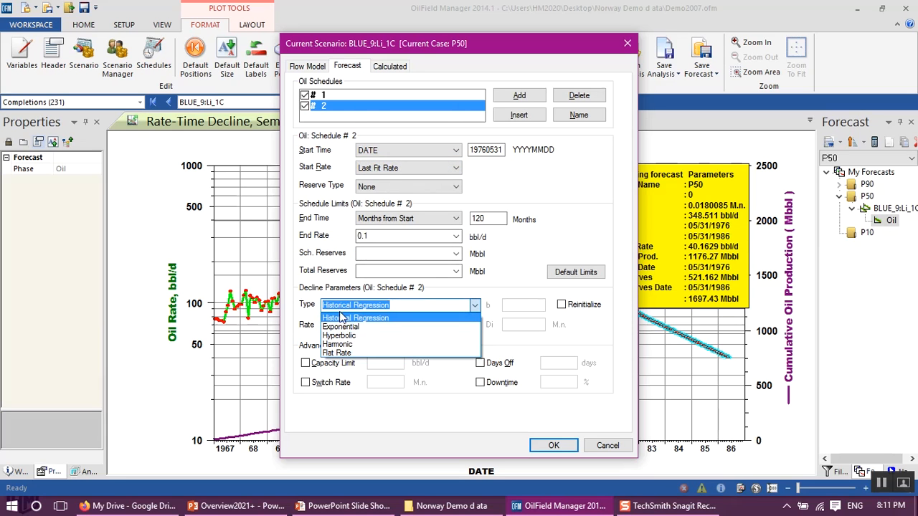
pyautogui.click(341, 327)
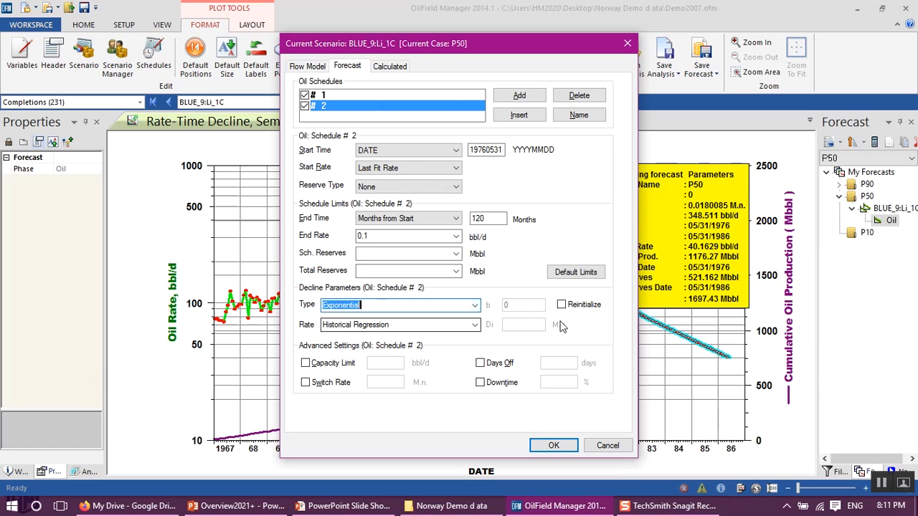
pyautogui.click(563, 304)
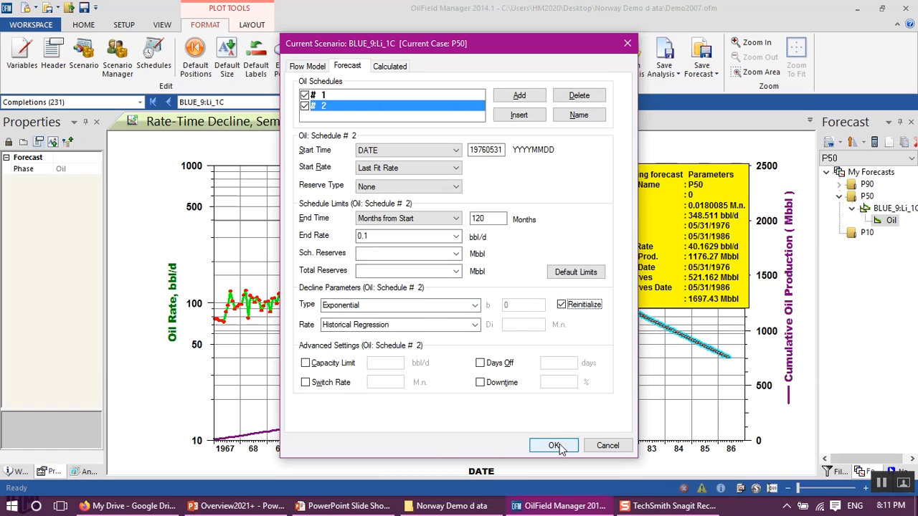
pyautogui.click(554, 445)
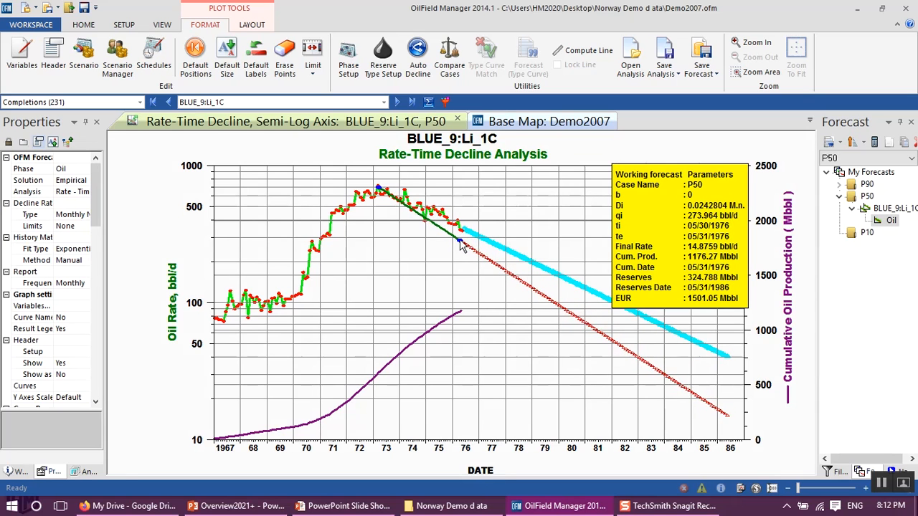
# Step: Save the steeper forecast to a different case named p90
pyautogui.click(702, 57)
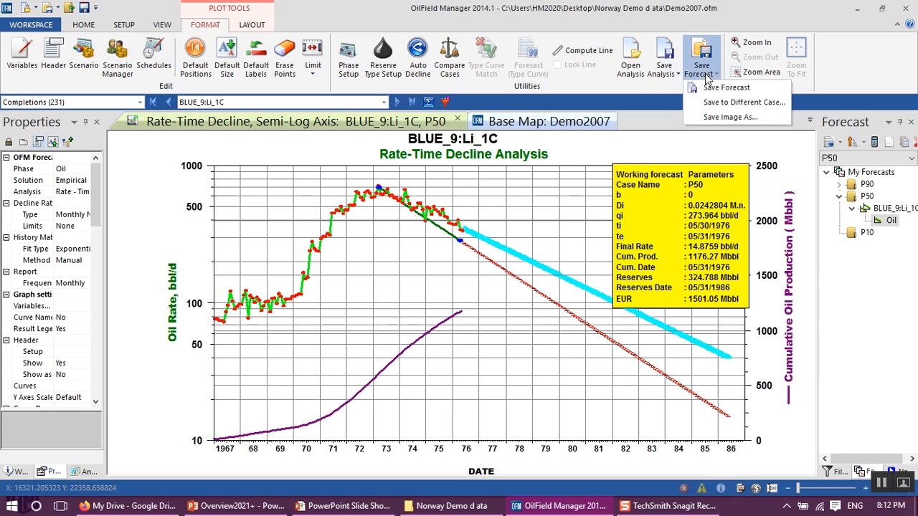
pyautogui.click(725, 102)
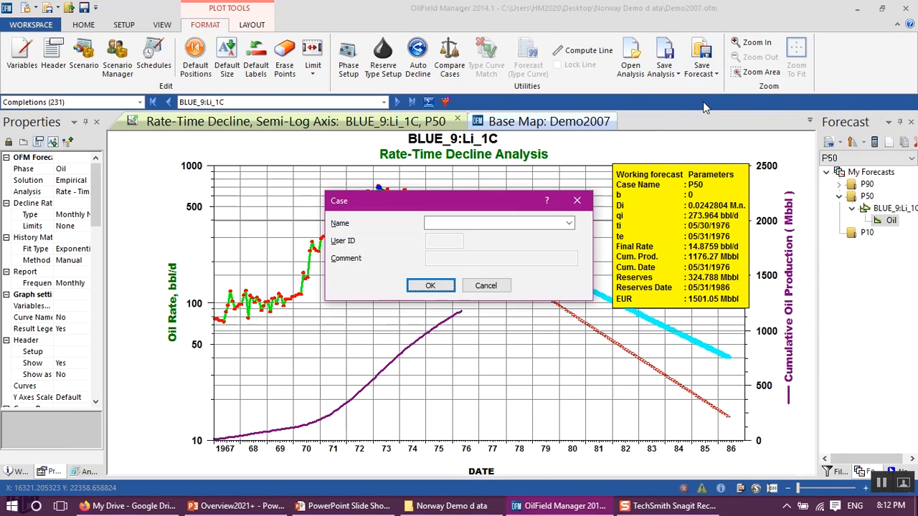
pyautogui.click(495, 223)
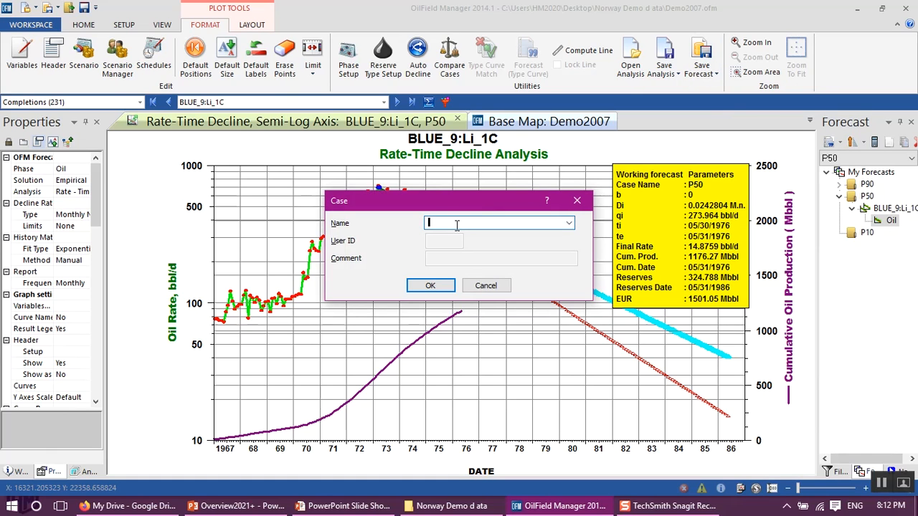
pyautogui.write('p90')
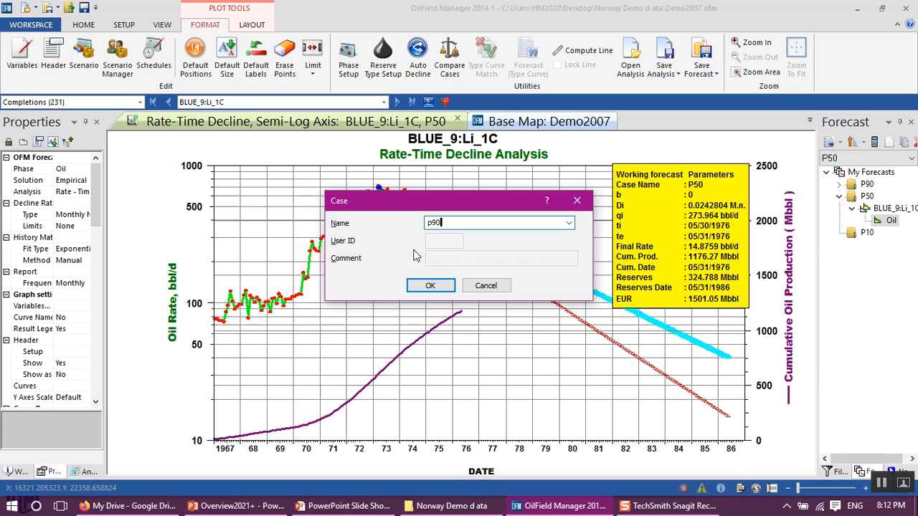
pyautogui.moveTo(430, 286)
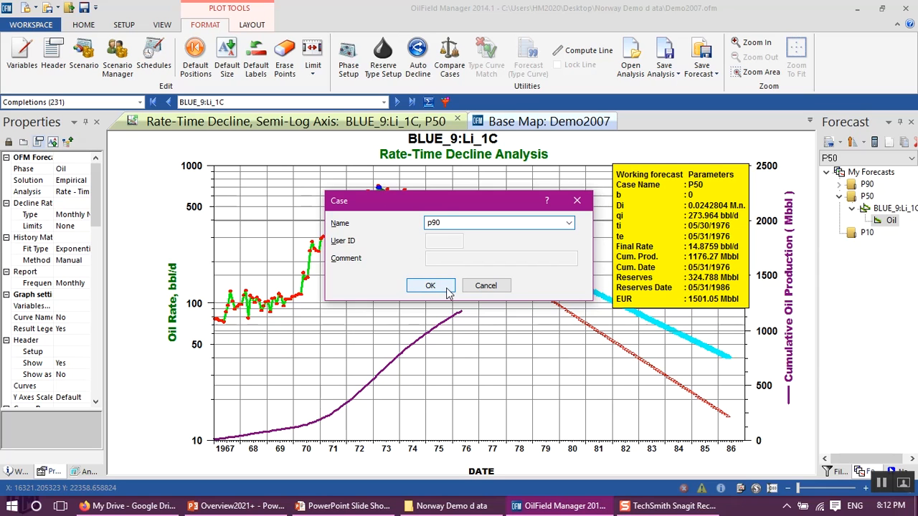
pyautogui.click(430, 285)
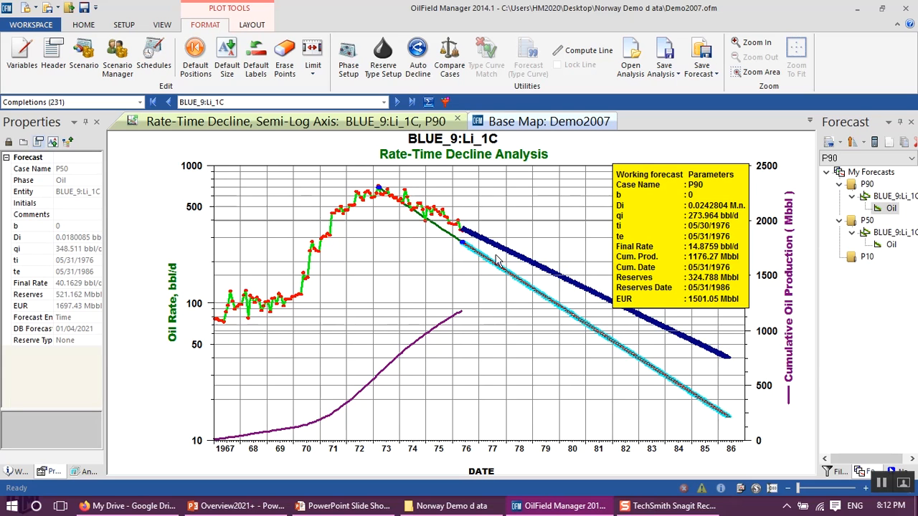
pyautogui.moveTo(509, 284)
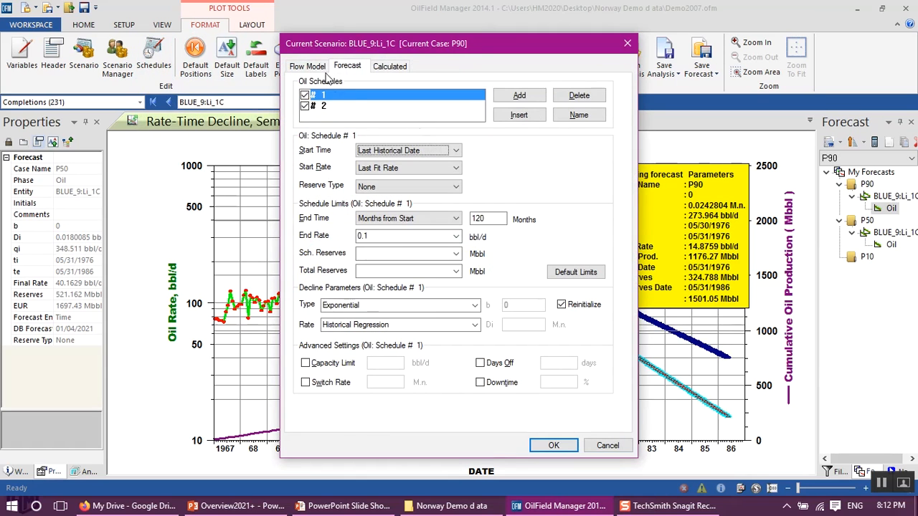
# Step: Add a third oil schedule starting 19760531 with Exponential type and Reinitialize on
pyautogui.click(519, 94)
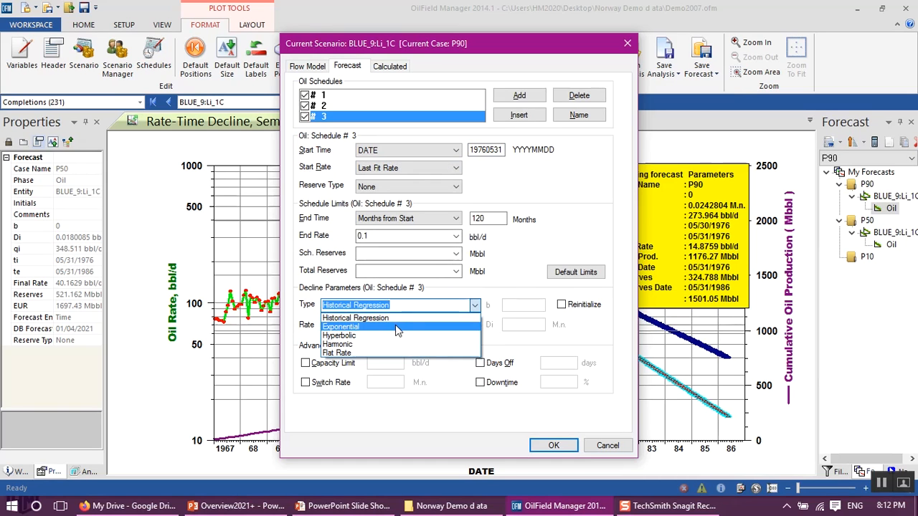
pyautogui.click(341, 327)
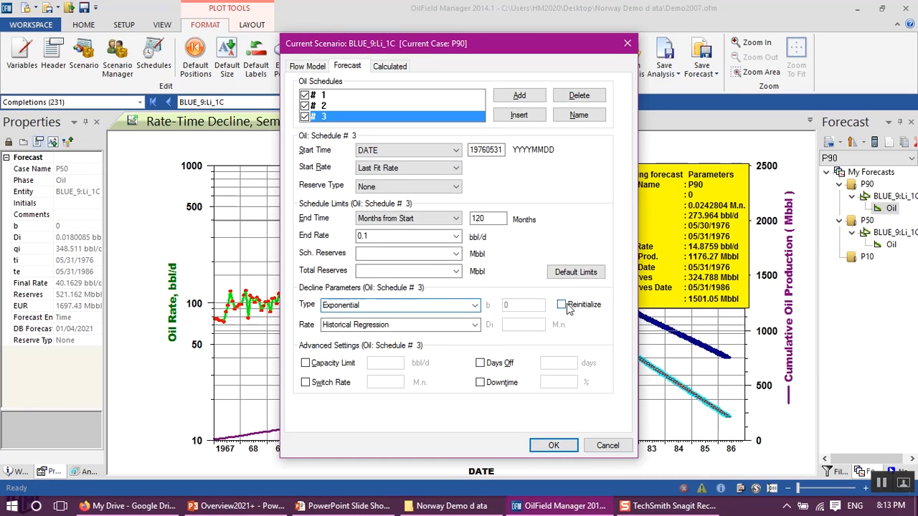
pyautogui.click(554, 444)
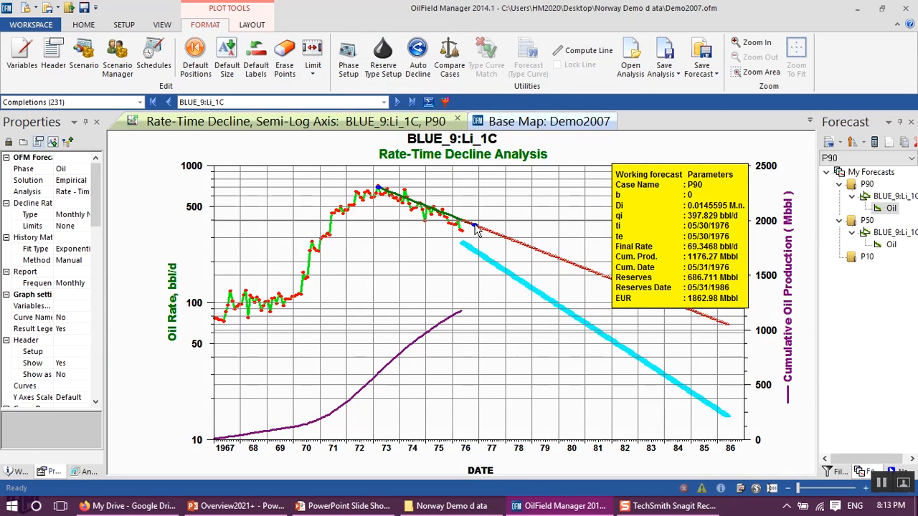
# Step: Save the flatter forecast to a different case named p10
pyautogui.click(702, 55)
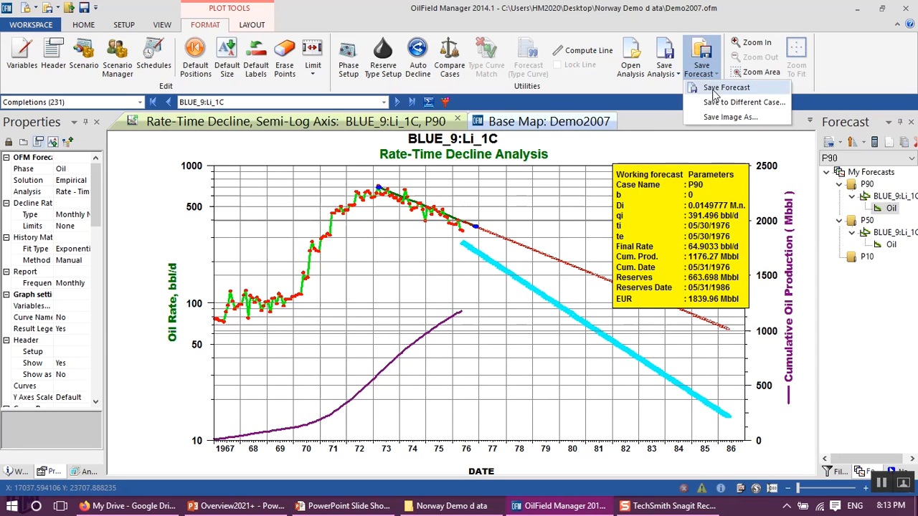
pyautogui.moveTo(745, 102)
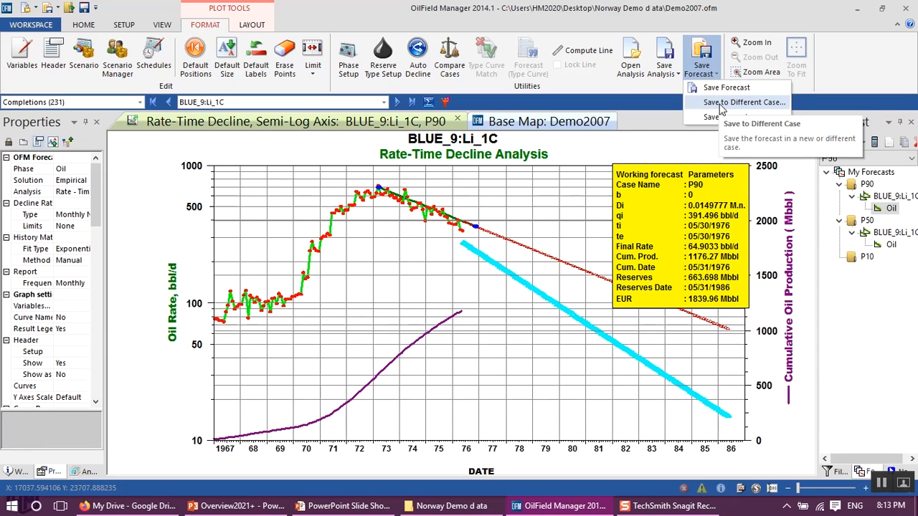
pyautogui.click(744, 102)
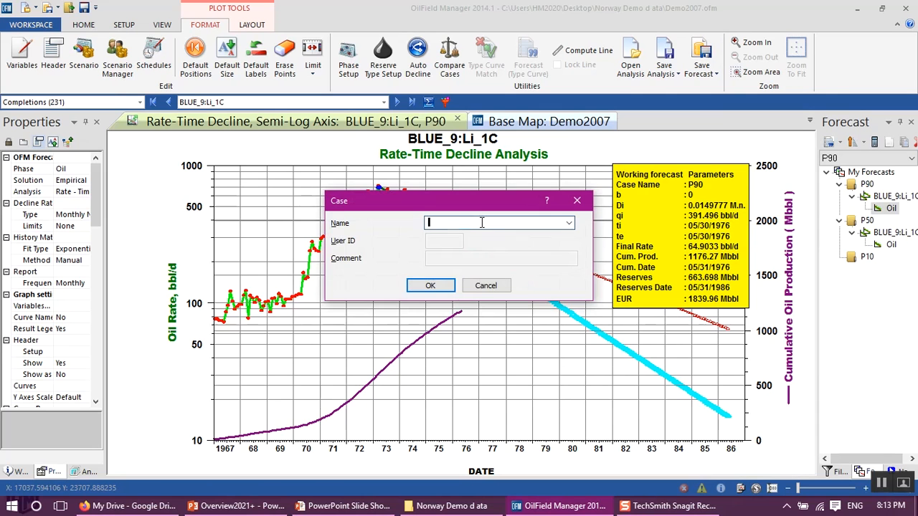
pyautogui.write('p10')
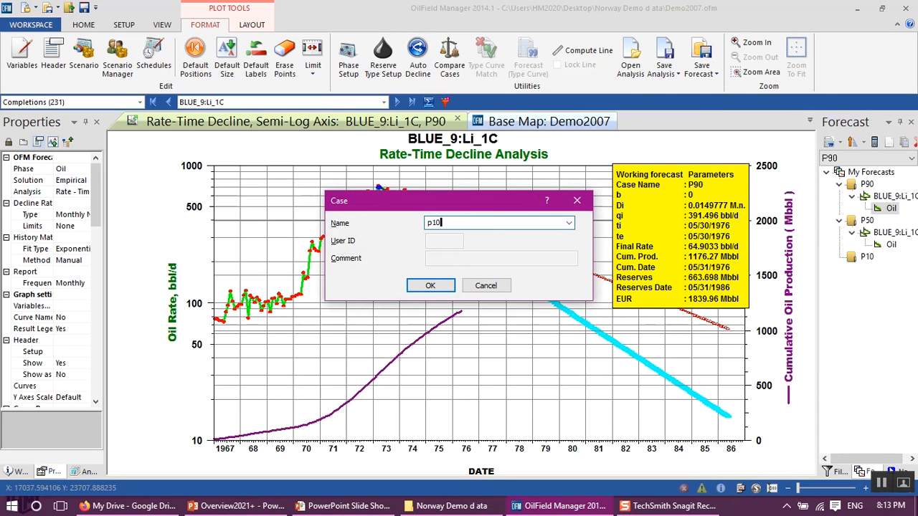
pyautogui.click(430, 286)
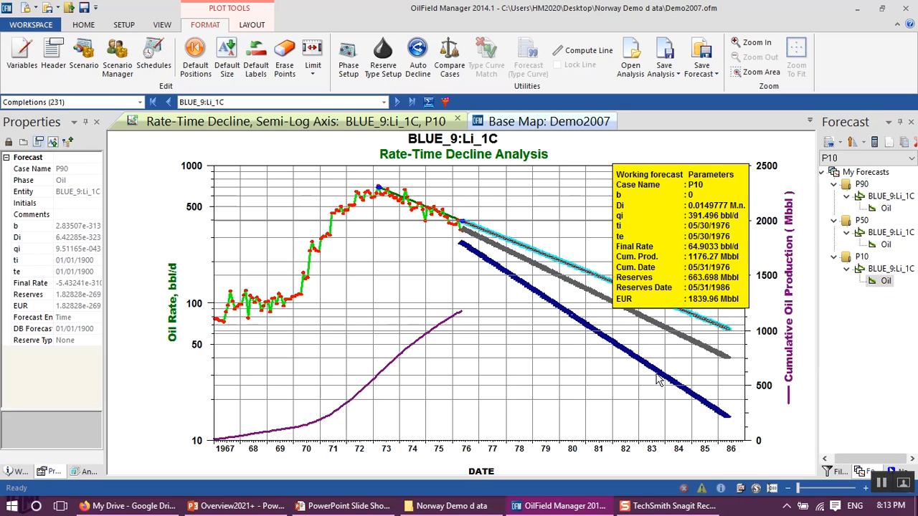
pyautogui.moveTo(715, 327)
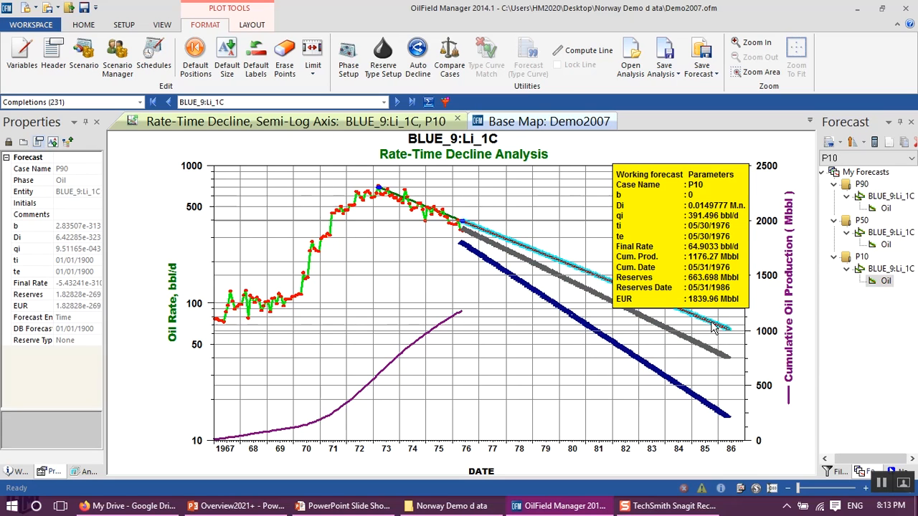
pyautogui.moveTo(591, 297)
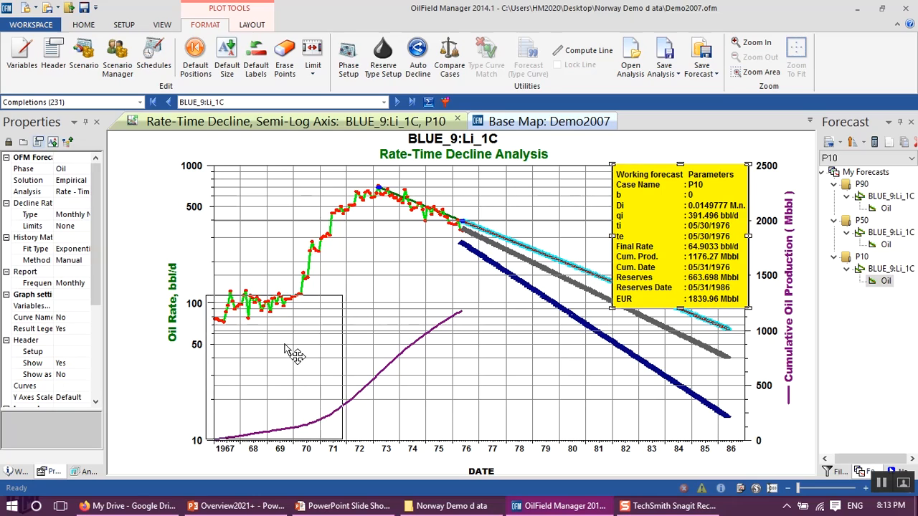
# Step: Drag the yellow forecast parameters legend to the plot's lower-left corner, clear of the lines
pyautogui.moveTo(681, 241); pyautogui.dragTo(284, 366)
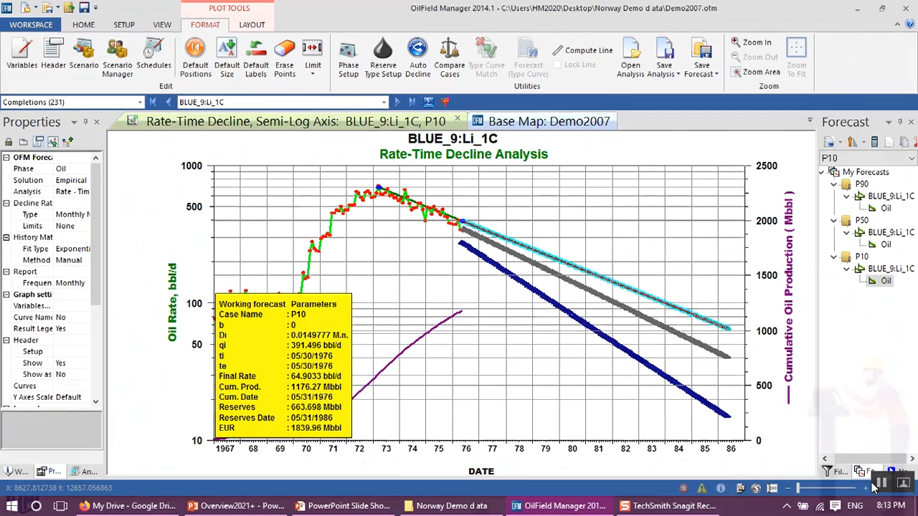